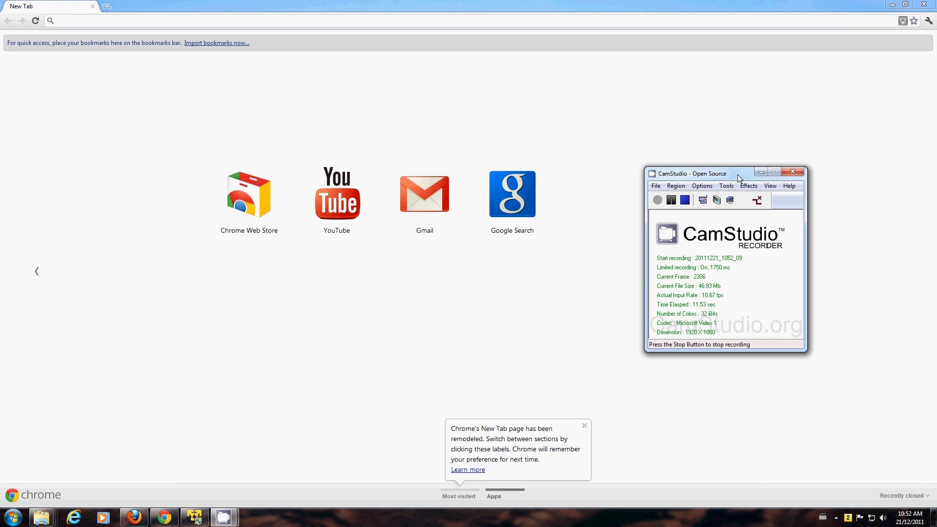
mouse_move(624, 325)
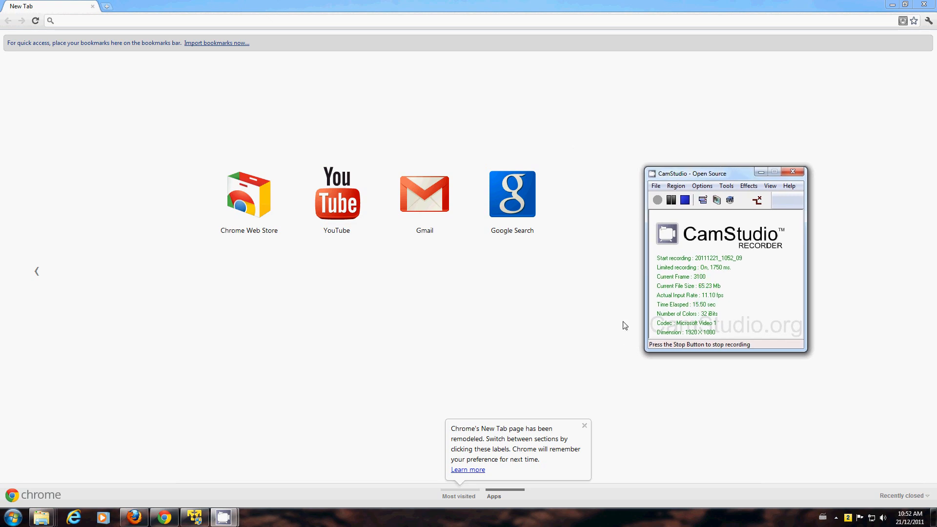
mouse_move(602, 435)
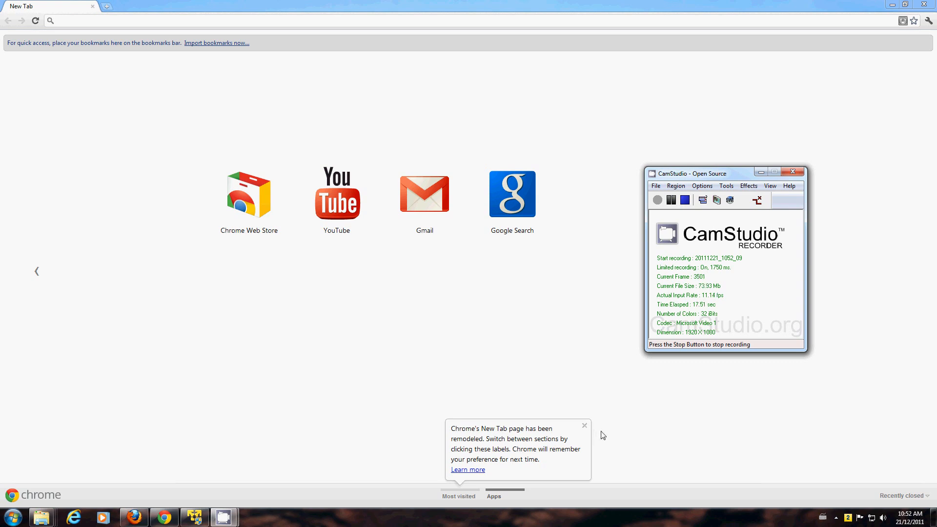
mouse_move(691, 353)
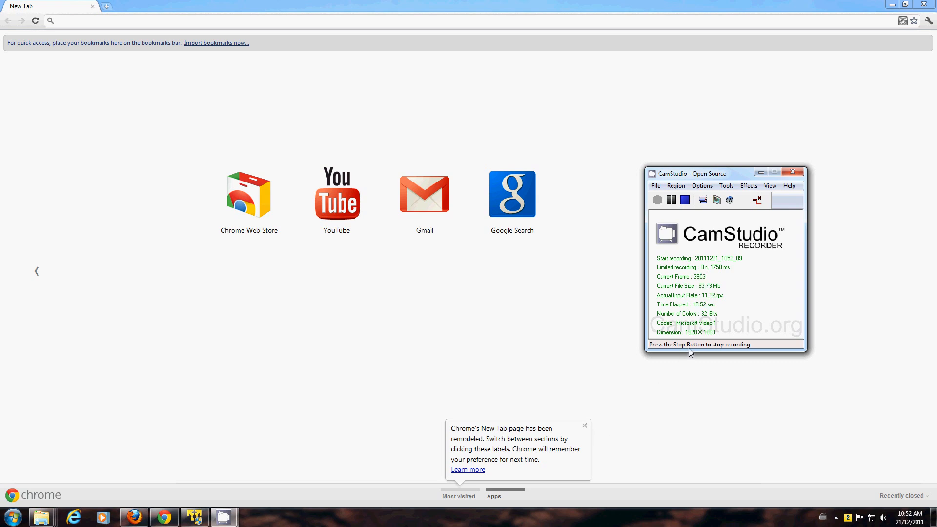
mouse_move(788, 348)
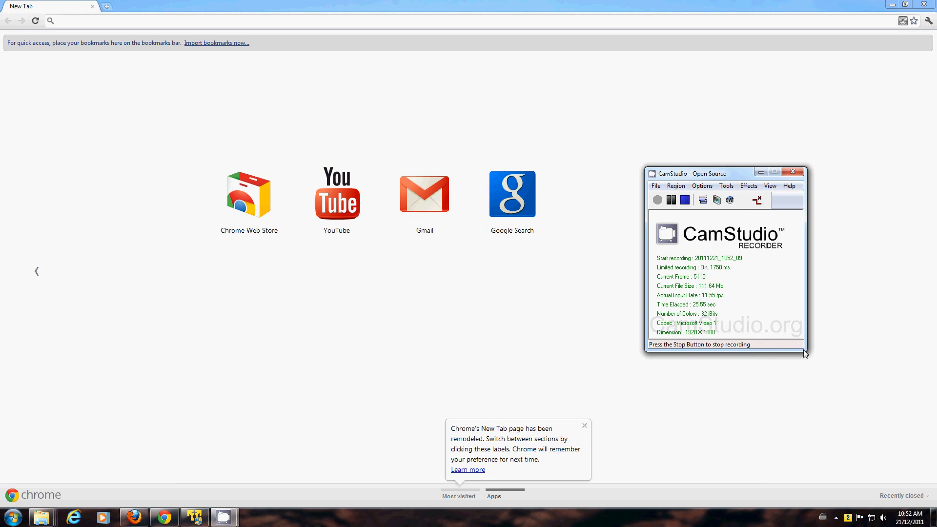
mouse_move(166, 493)
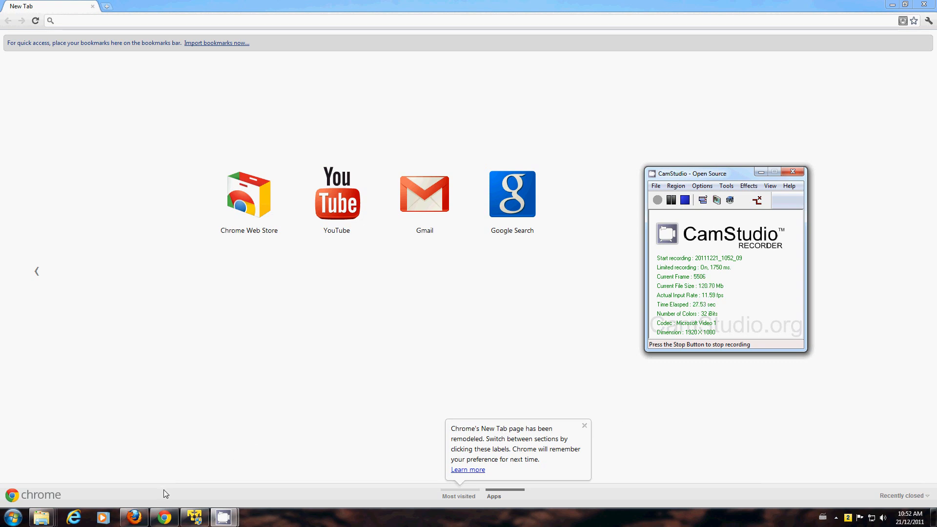
mouse_move(494, 343)
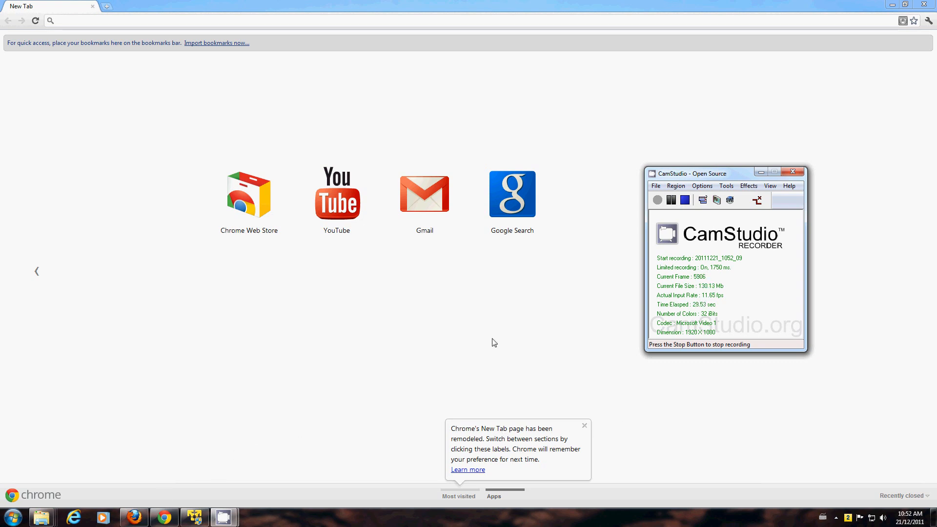
mouse_move(685, 199)
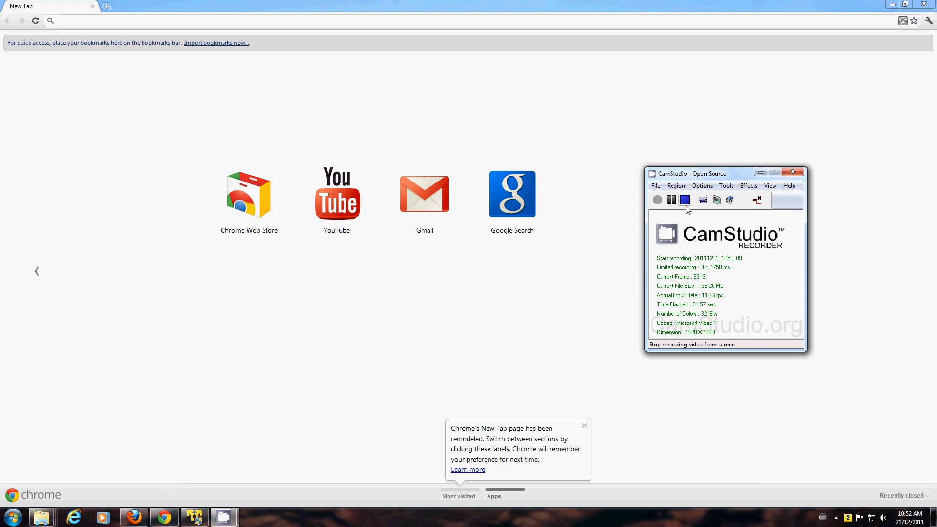
Stop the ongoing CamStudio screen recording from its toolbar.
click(685, 199)
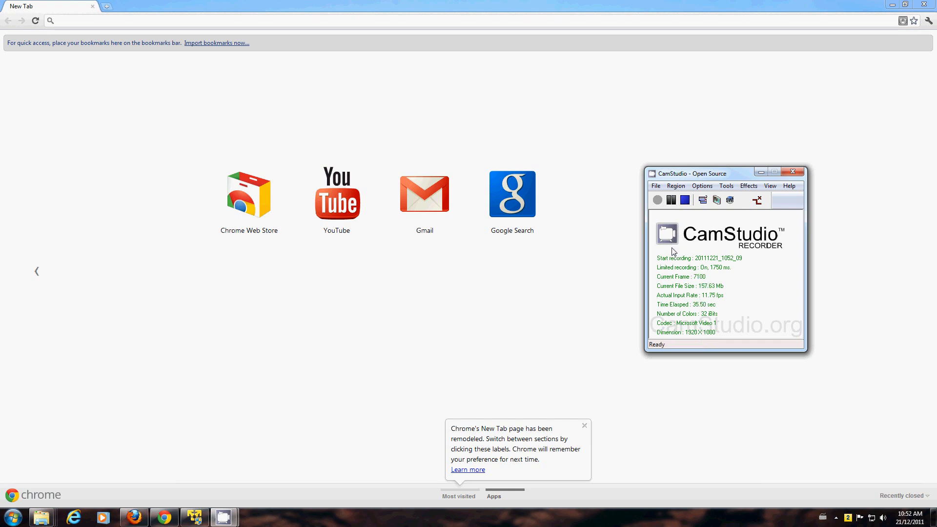
mouse_move(310, 358)
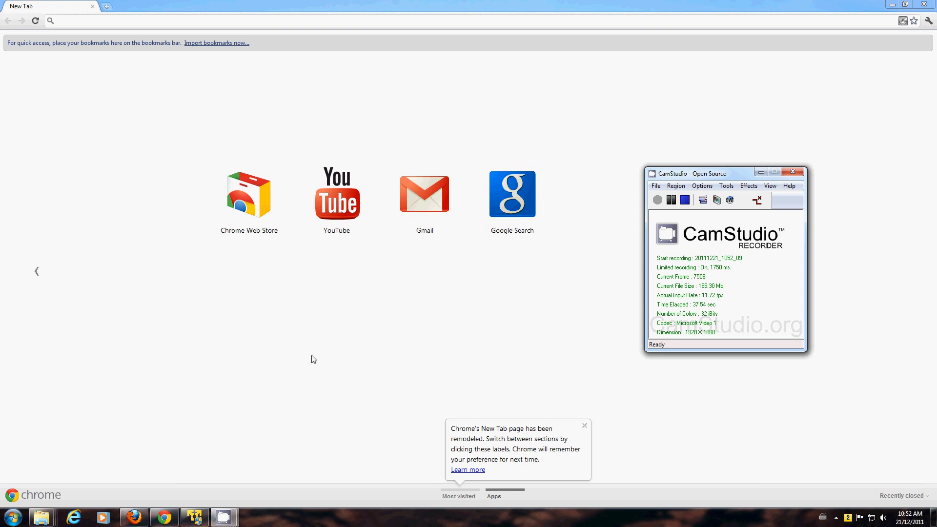
mouse_move(730, 251)
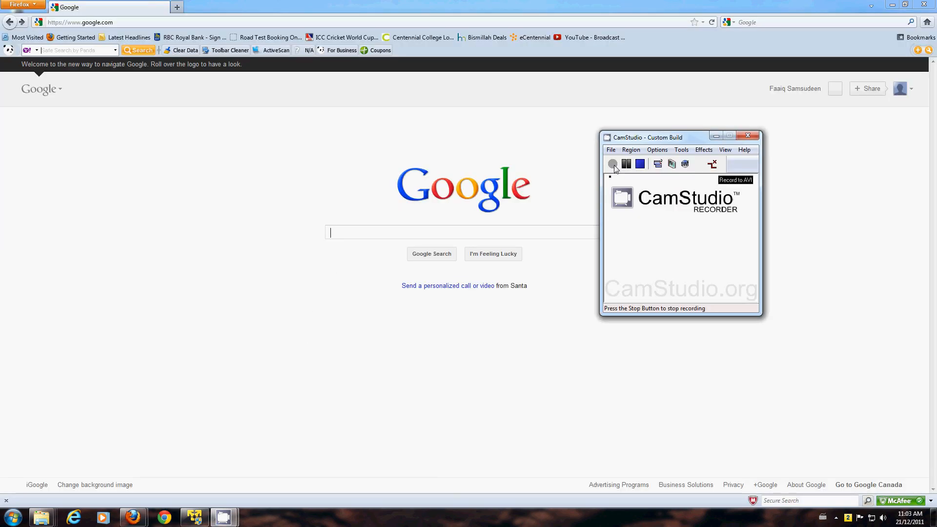
Begin recording, search Google for 'cam' → camstudio, and visit the official CamStudio website.
click(613, 164)
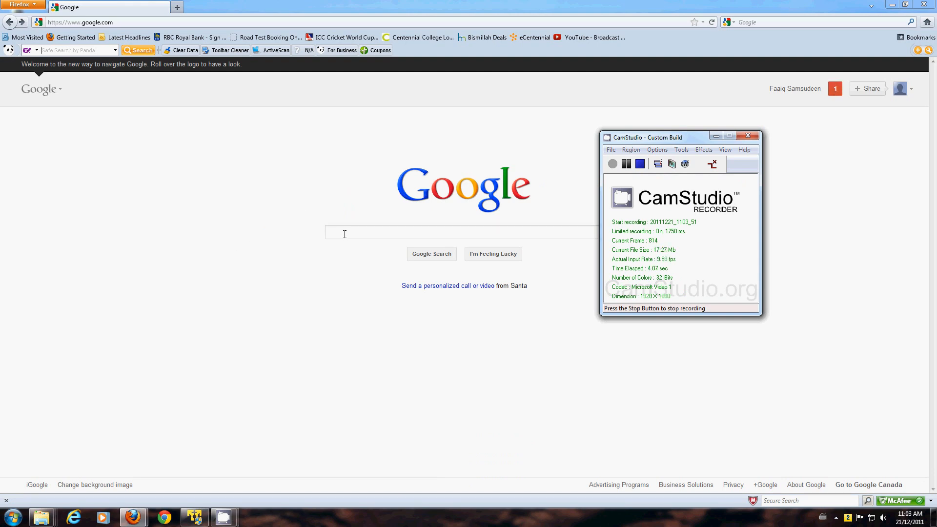
text(cam)
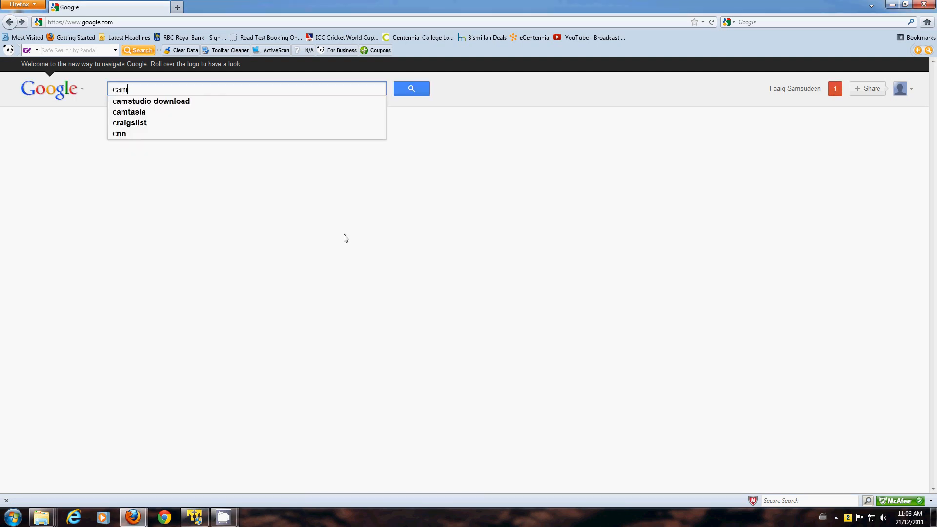
click(150, 100)
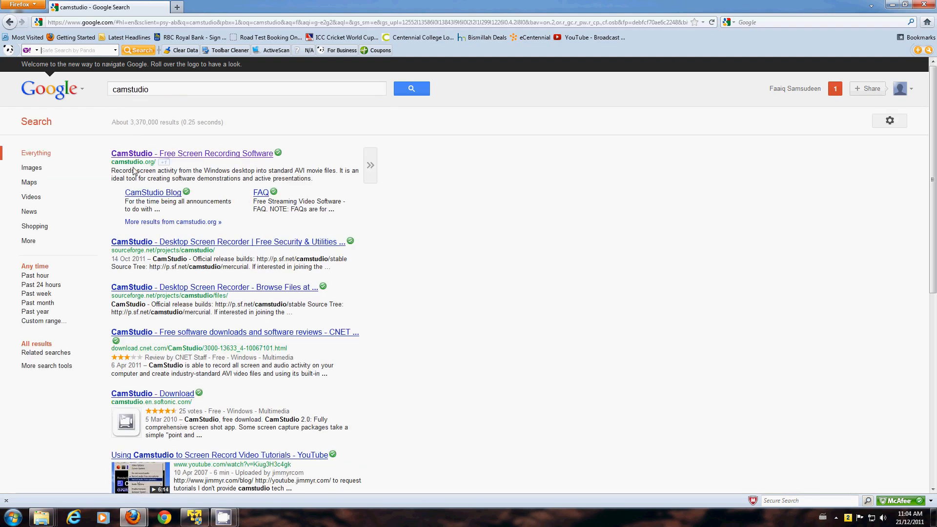
click(193, 153)
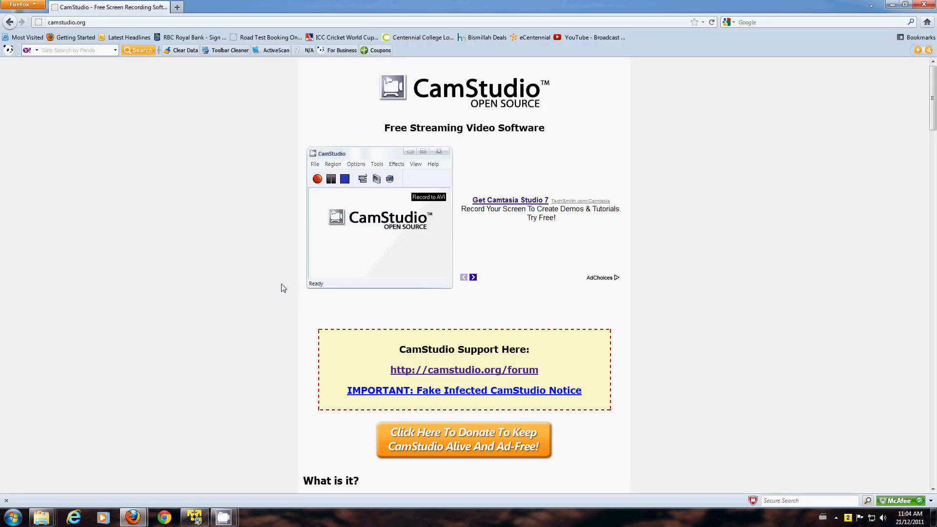
Follow the CamStudio 2.6 (beta) exe link under Download Links on camstudio.org.
scroll(down, 3)
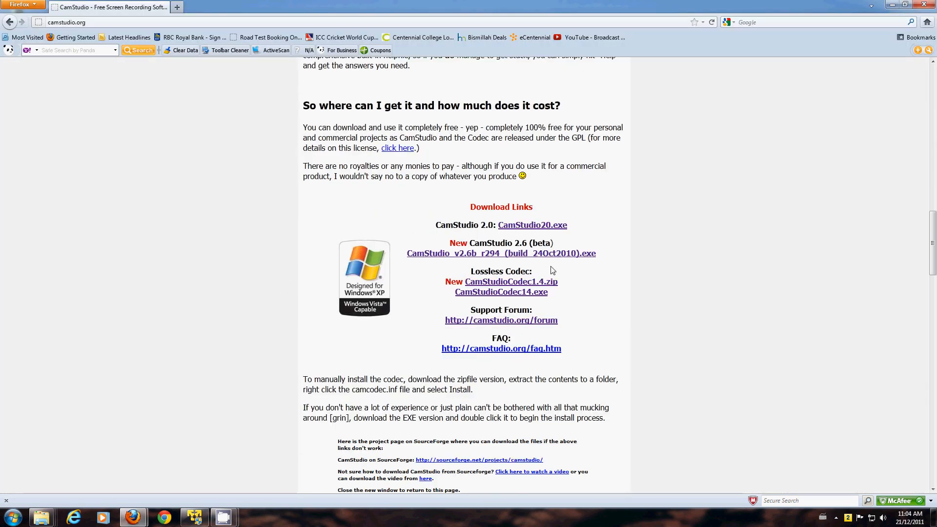
mouse_move(524, 207)
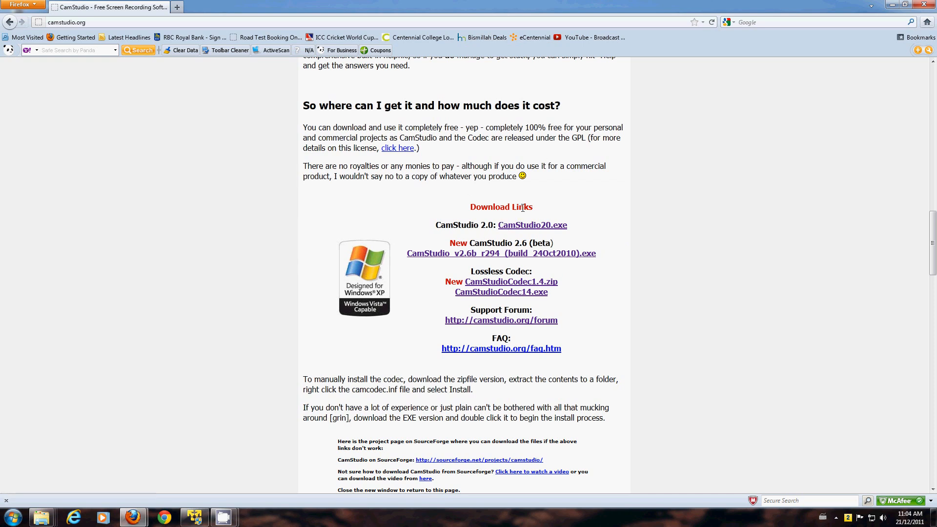
mouse_move(468, 266)
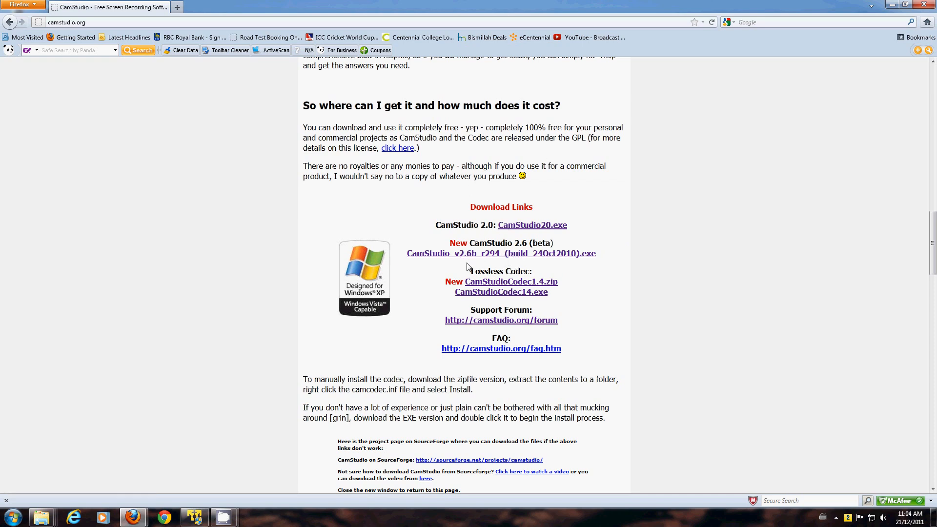
mouse_move(502, 257)
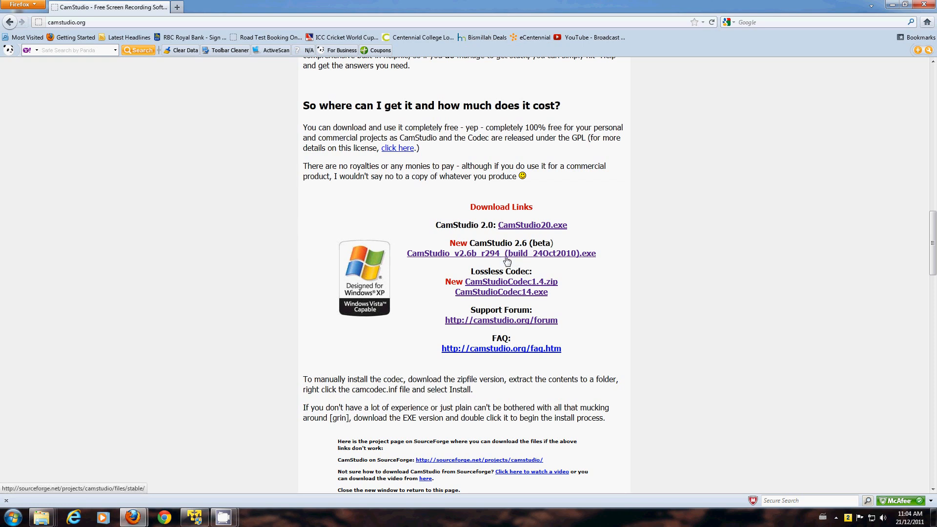
click(500, 254)
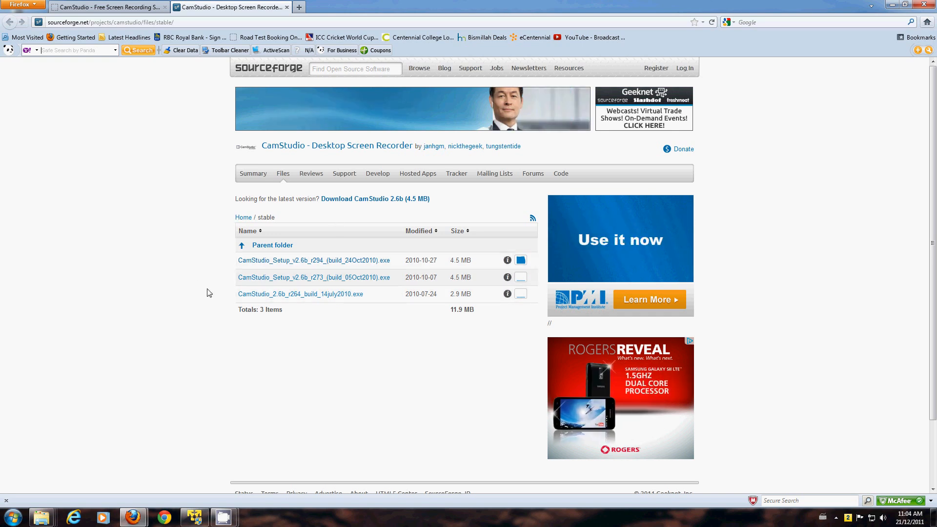
mouse_move(334, 267)
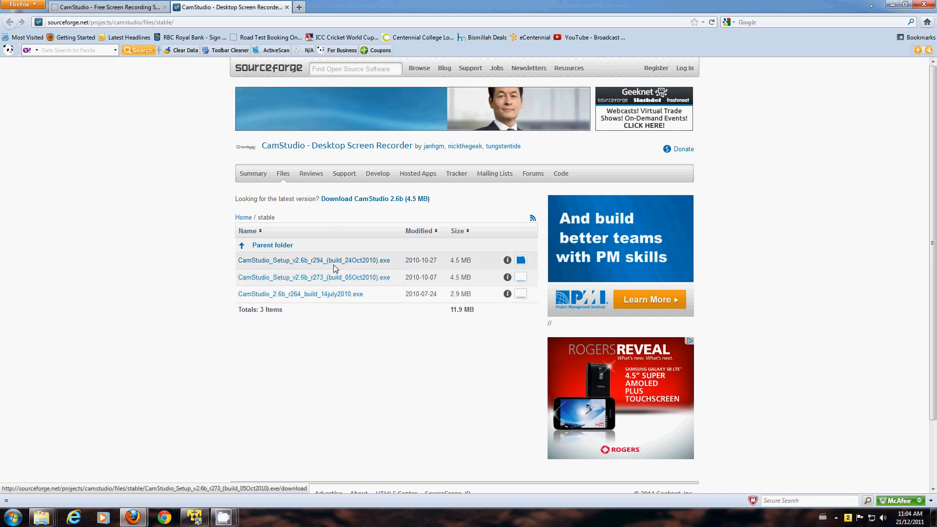
mouse_move(204, 275)
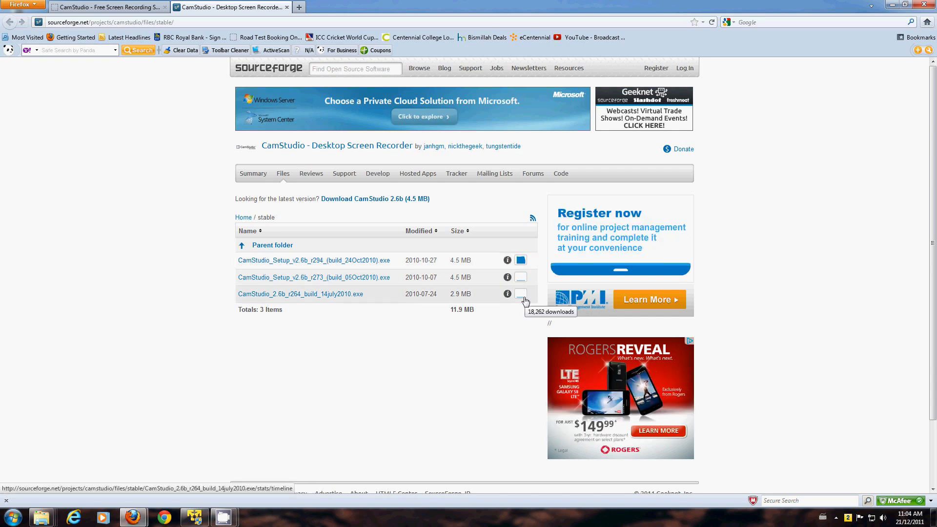
mouse_move(519, 261)
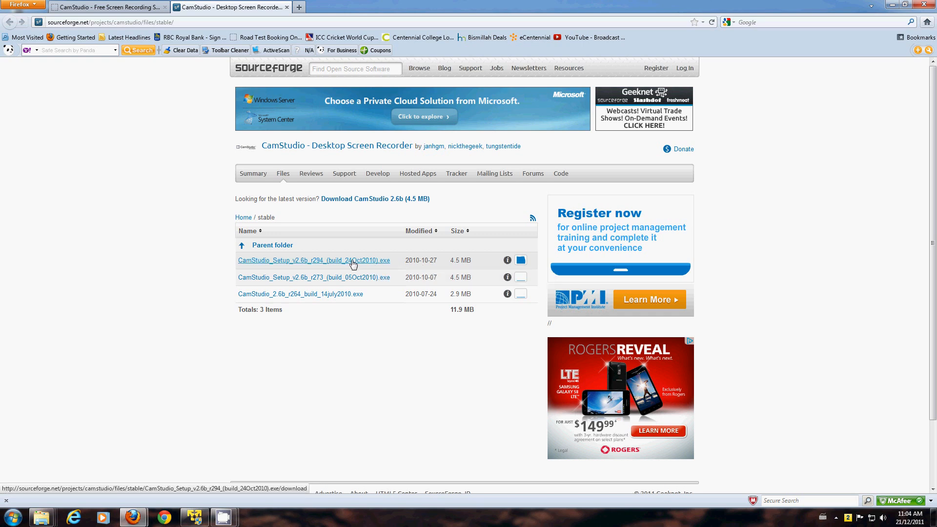
Start downloading the CamStudio_Setup_v2.6b_r294 installer from SourceForge.
click(313, 260)
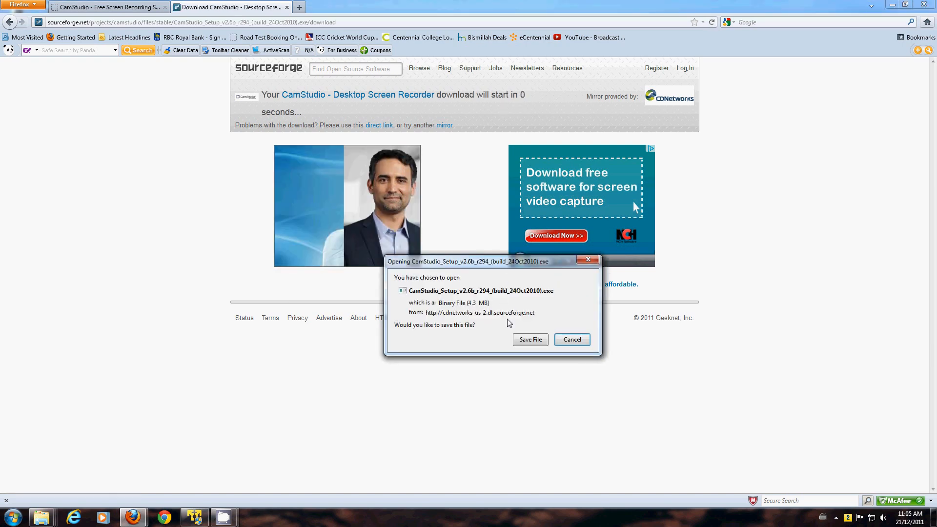
Save the setup file to Downloads, declining to replace the existing copy.
click(530, 339)
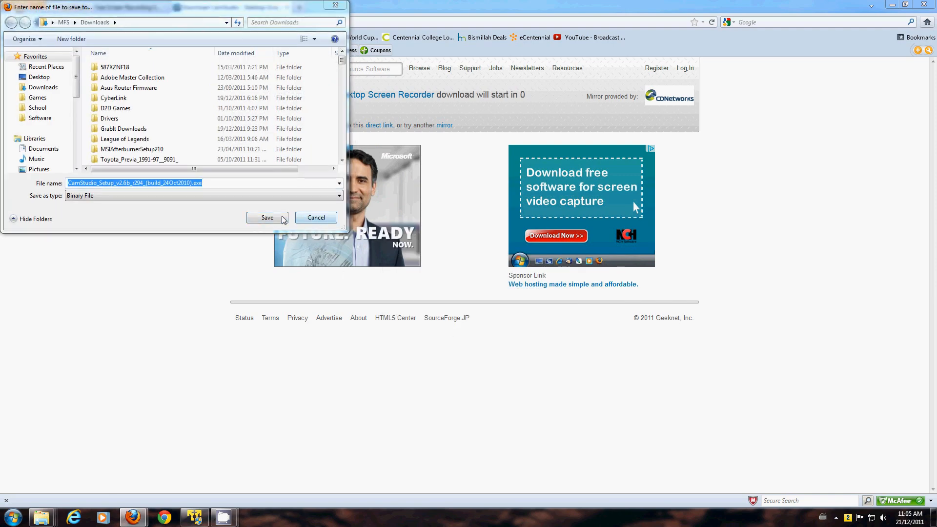
click(267, 217)
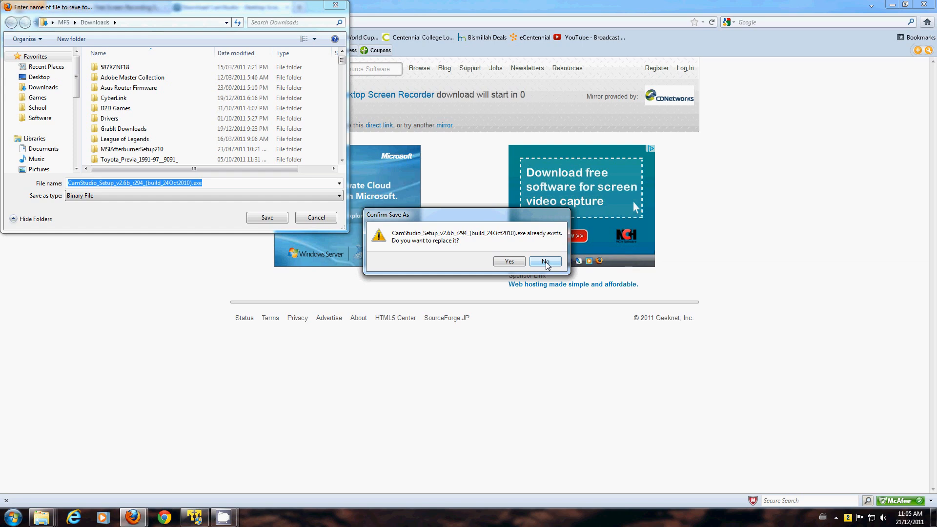
click(544, 261)
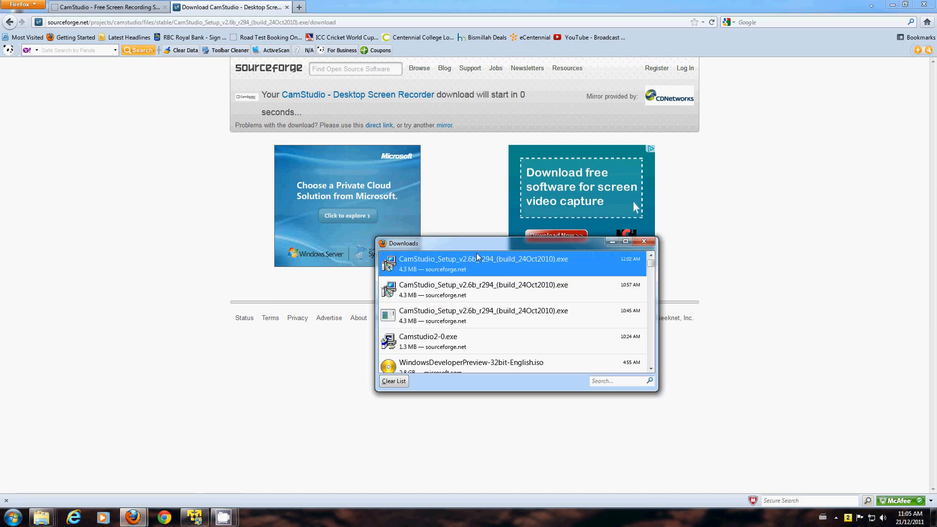
Launch the installer and accept the welcome, license and default install folder pages.
double_click(482, 262)
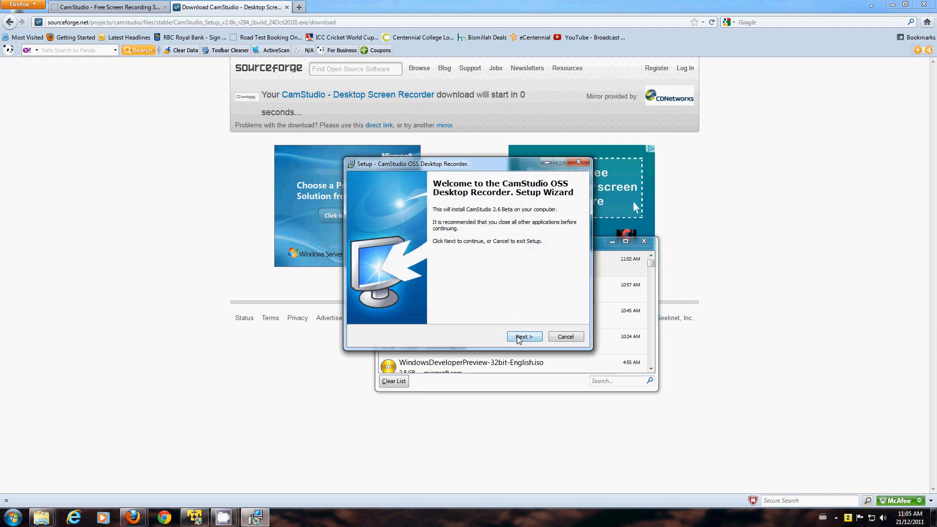
click(524, 336)
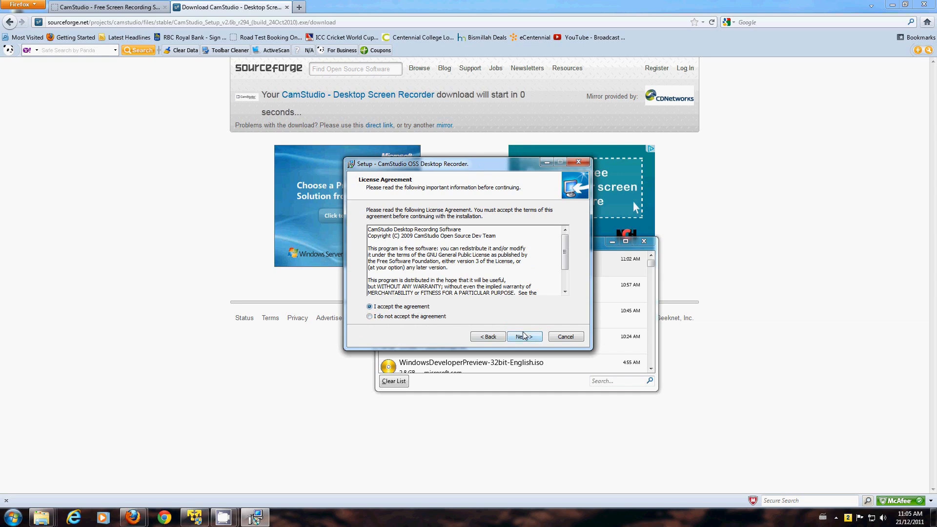
click(523, 337)
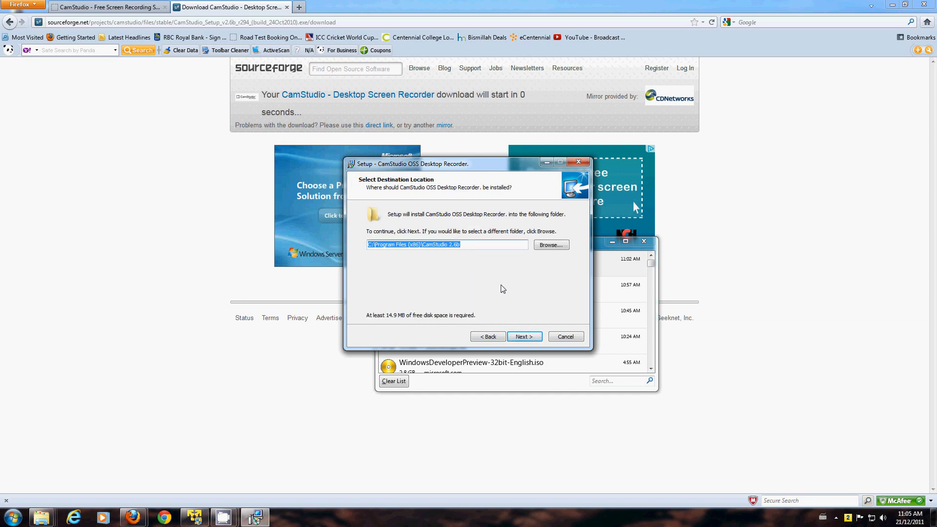
click(523, 337)
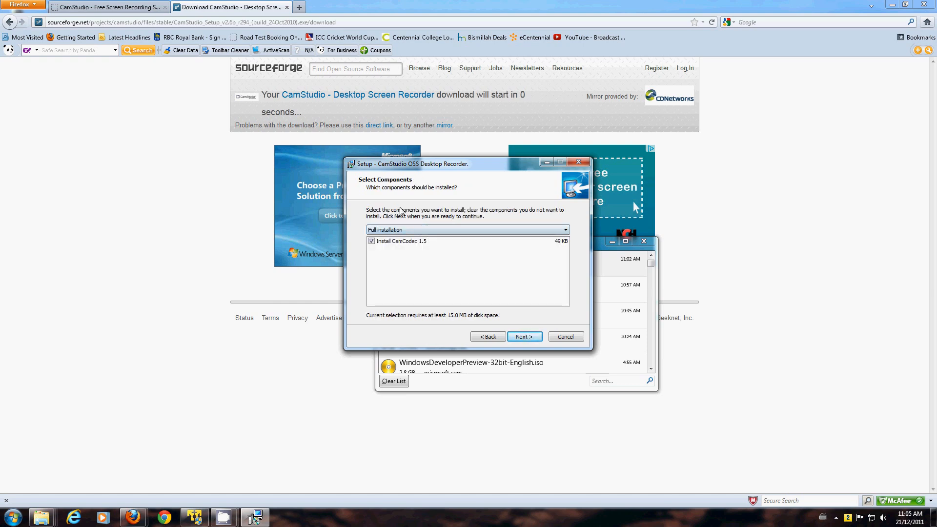
mouse_move(449, 272)
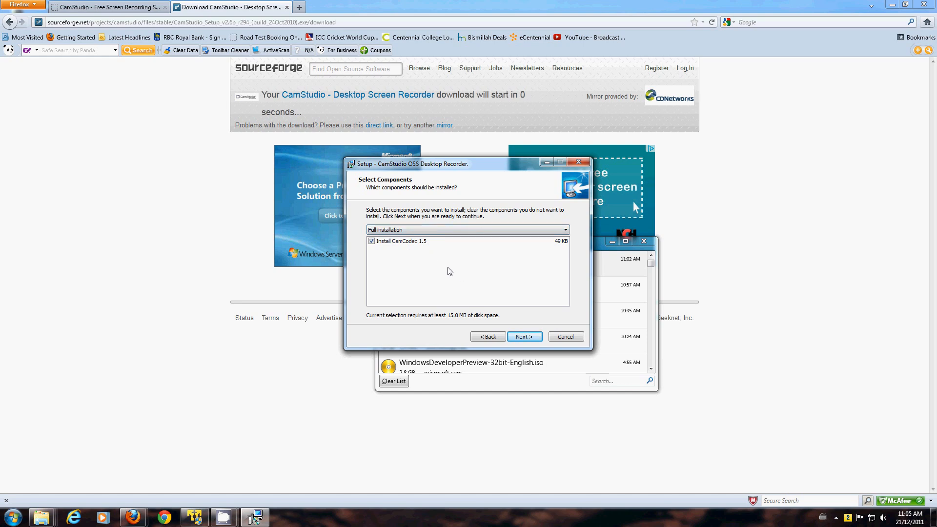
Keep the full installation type, then cancel and confirm exiting setup without installing.
click(560, 229)
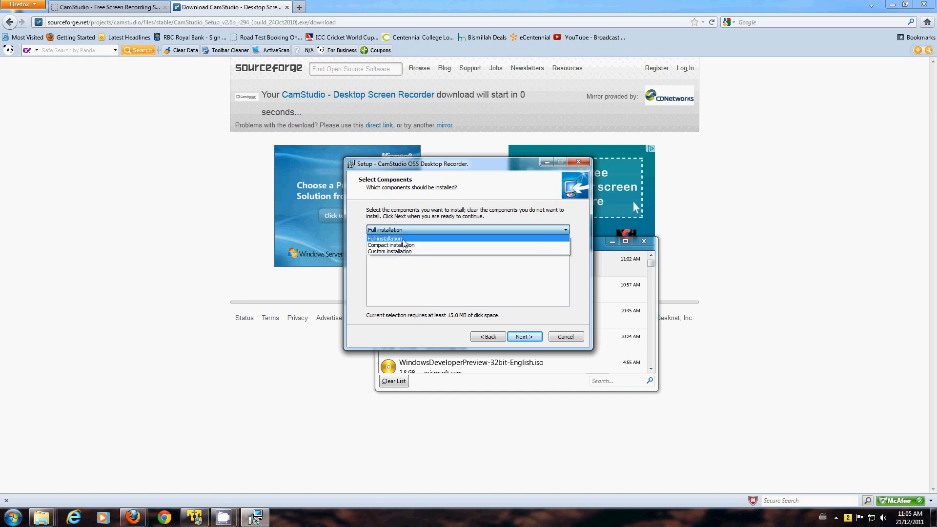
click(385, 238)
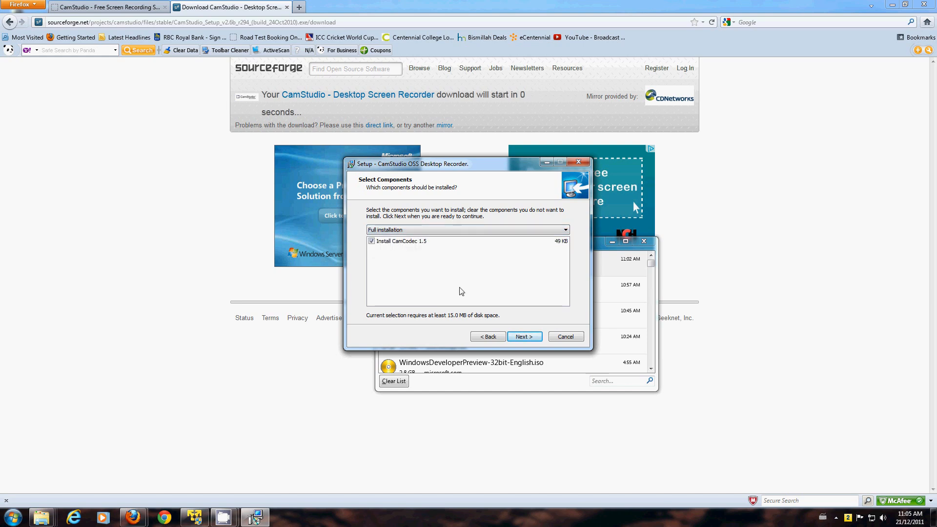
click(523, 337)
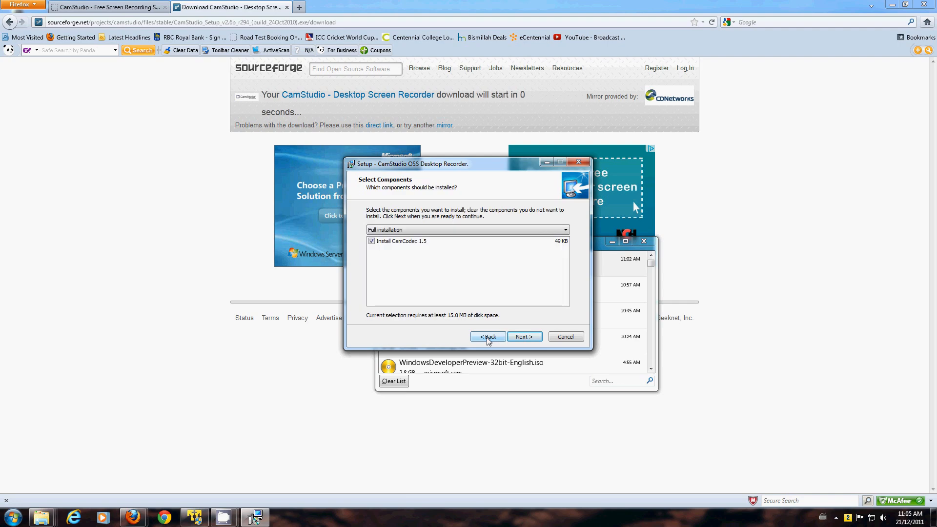
click(564, 337)
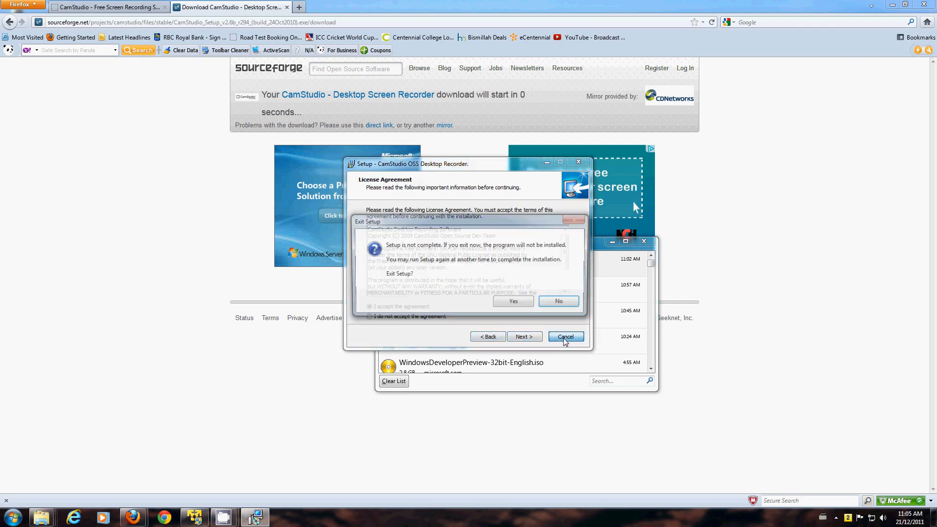
click(512, 301)
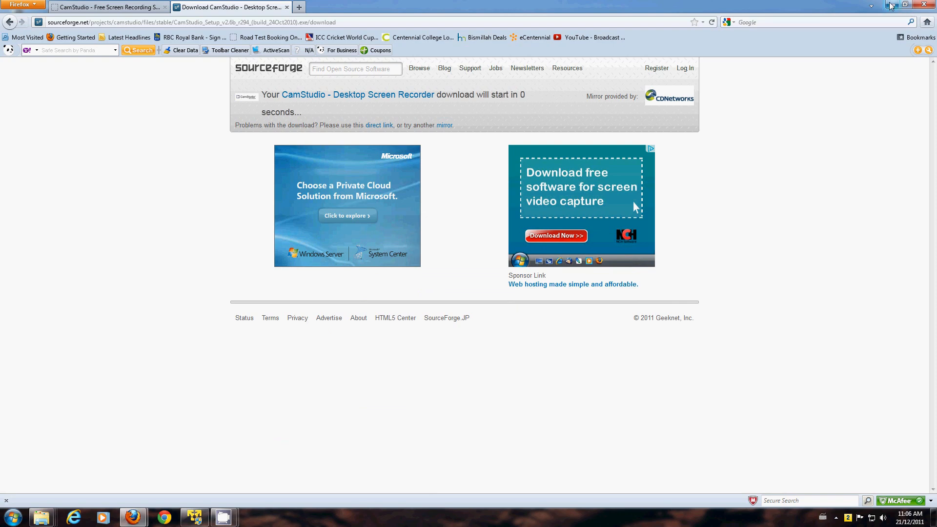
Minimize Firefox and reposition the CamStudio recorder window on the desktop.
click(903, 6)
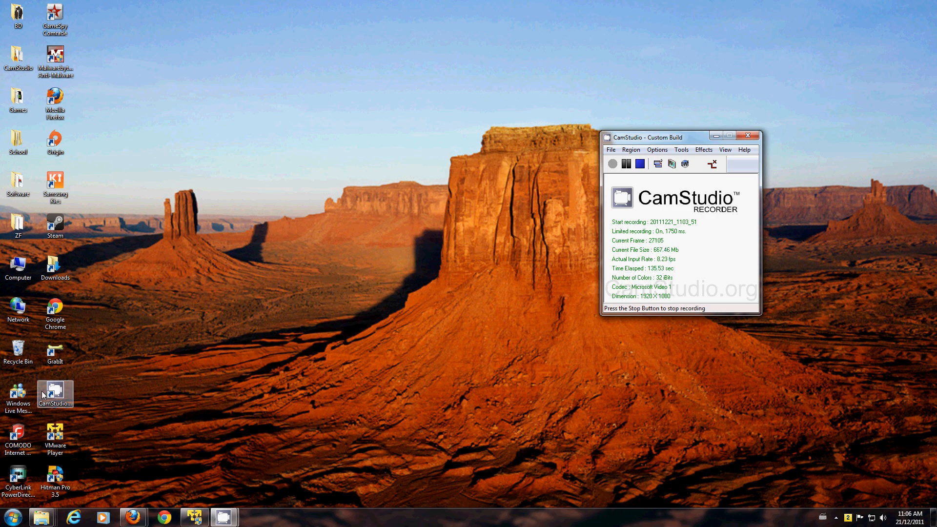
mouse_move(57, 397)
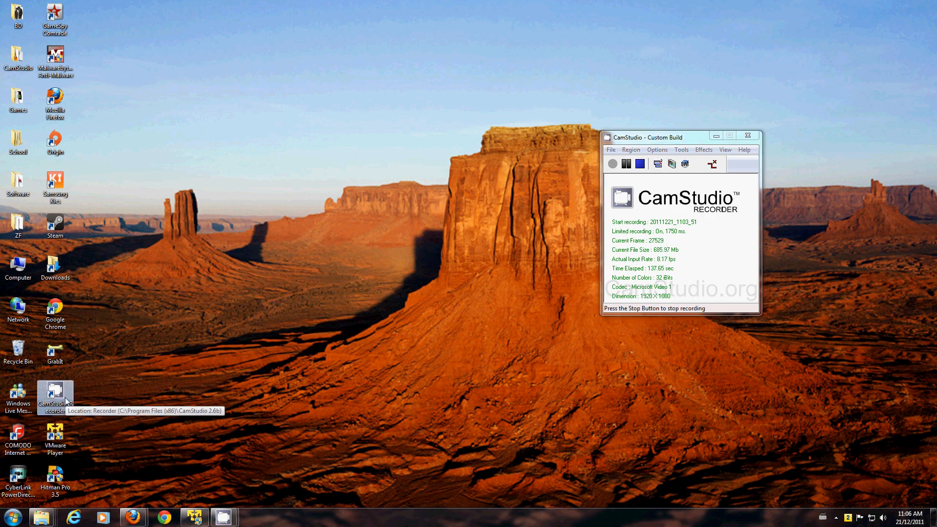
mouse_move(705, 230)
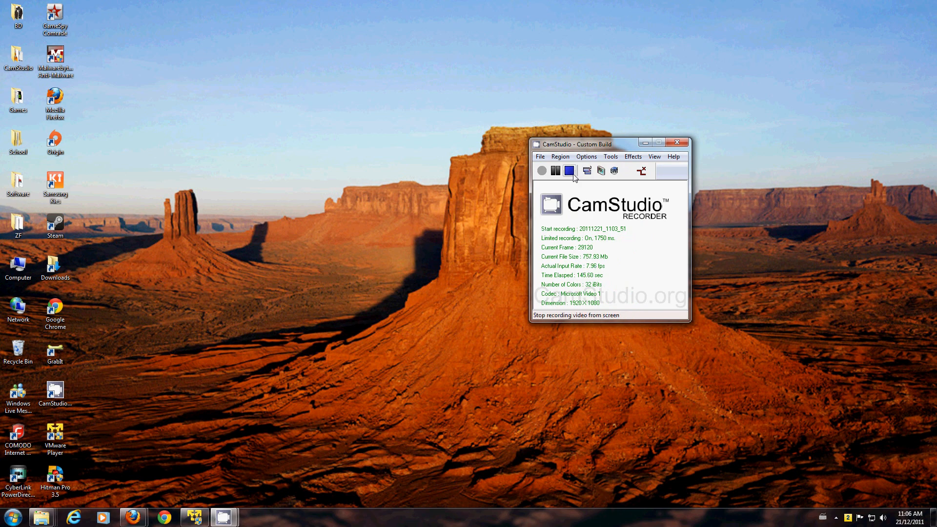
drag(574, 144, 670, 137)
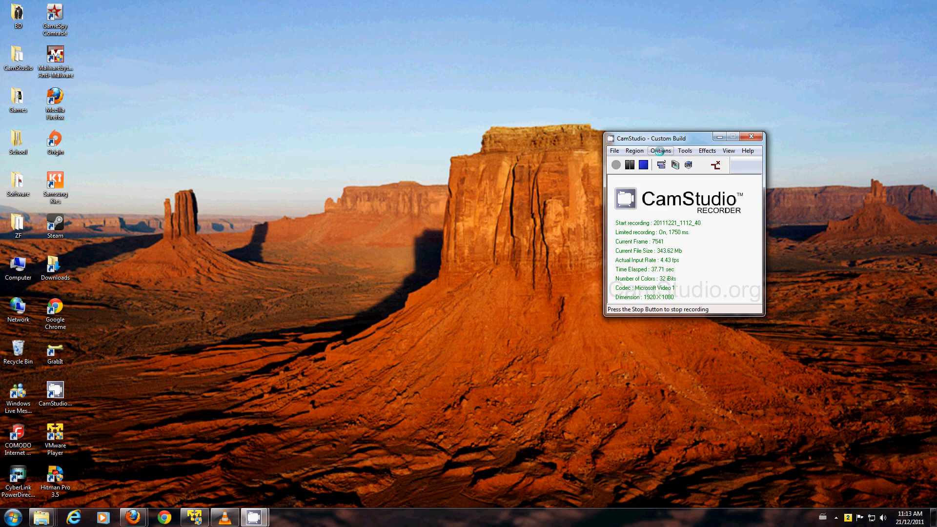
Bring up CamStudio's Options menu to reach the AVI file name setting.
click(660, 151)
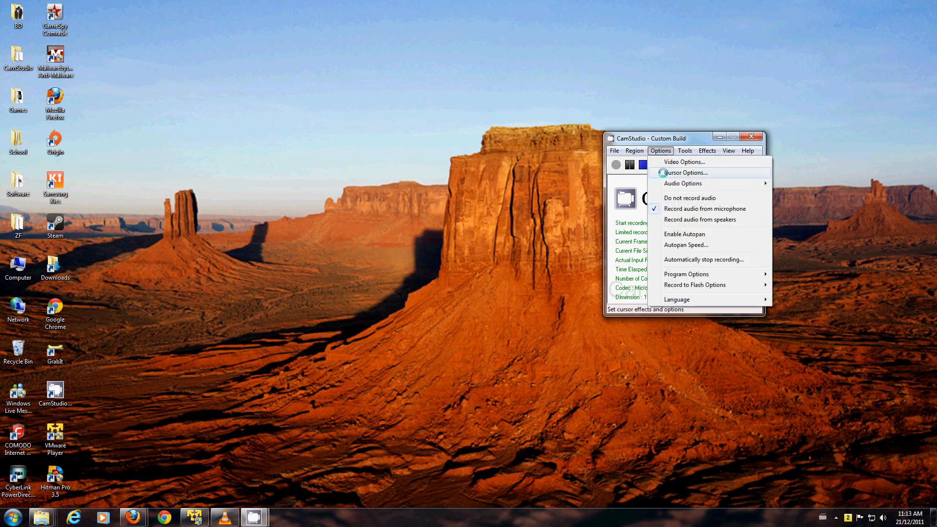
mouse_move(686, 273)
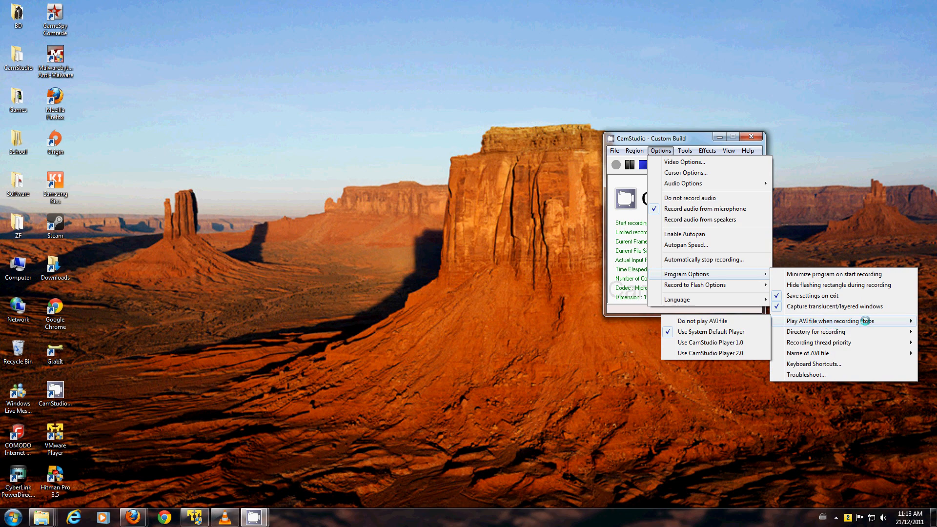
mouse_move(711, 332)
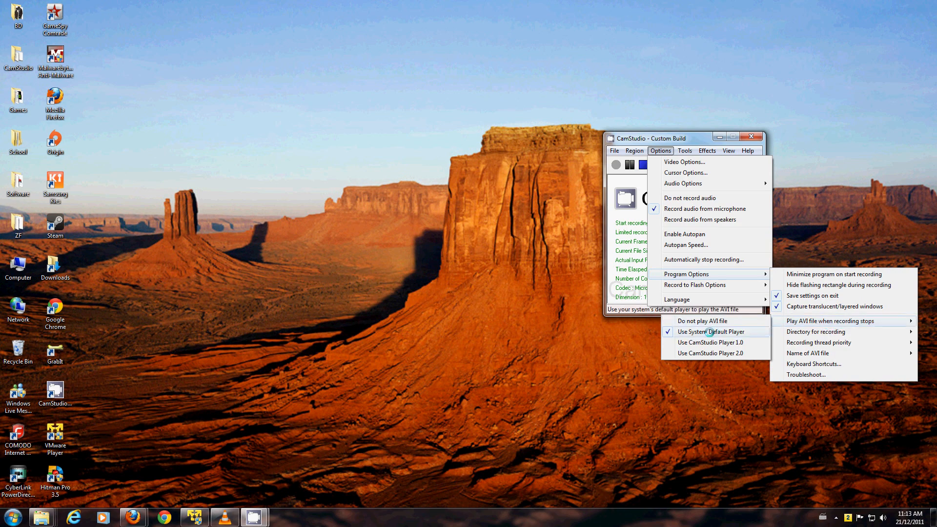
mouse_move(829, 321)
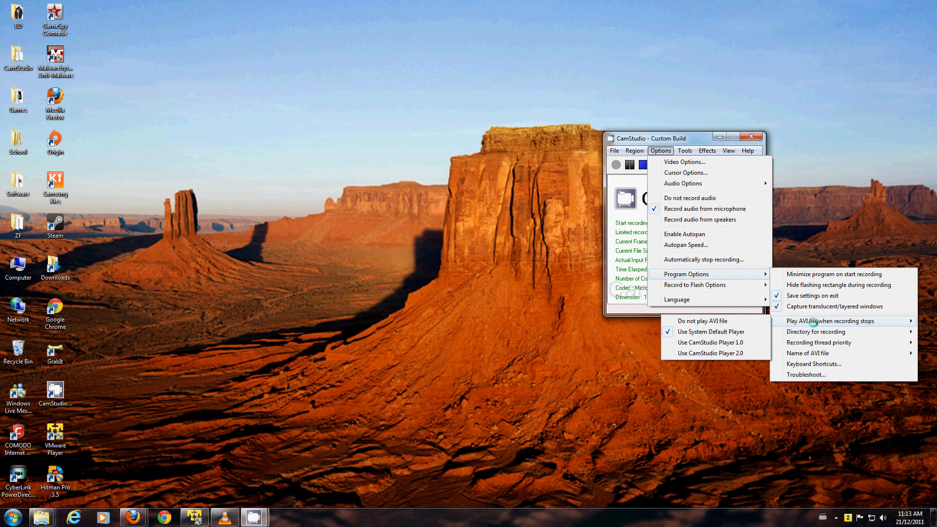
mouse_move(712, 332)
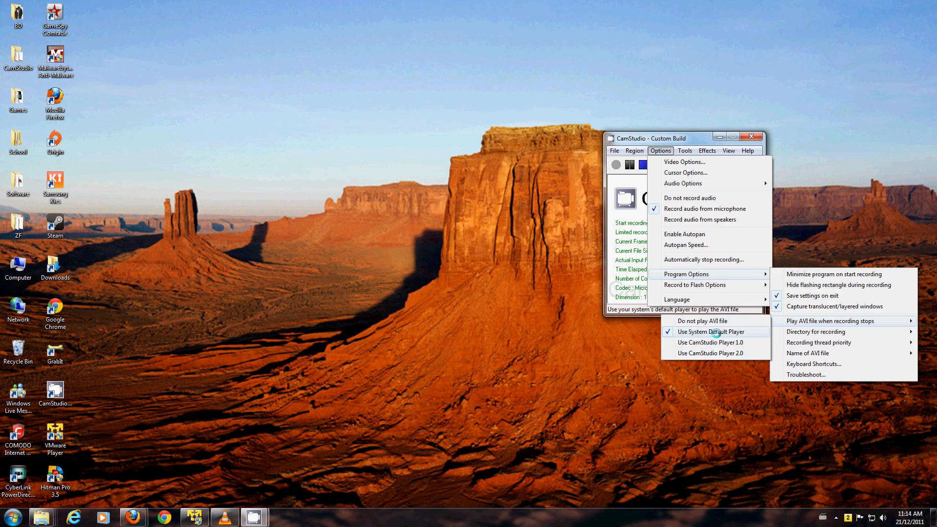
mouse_move(815, 332)
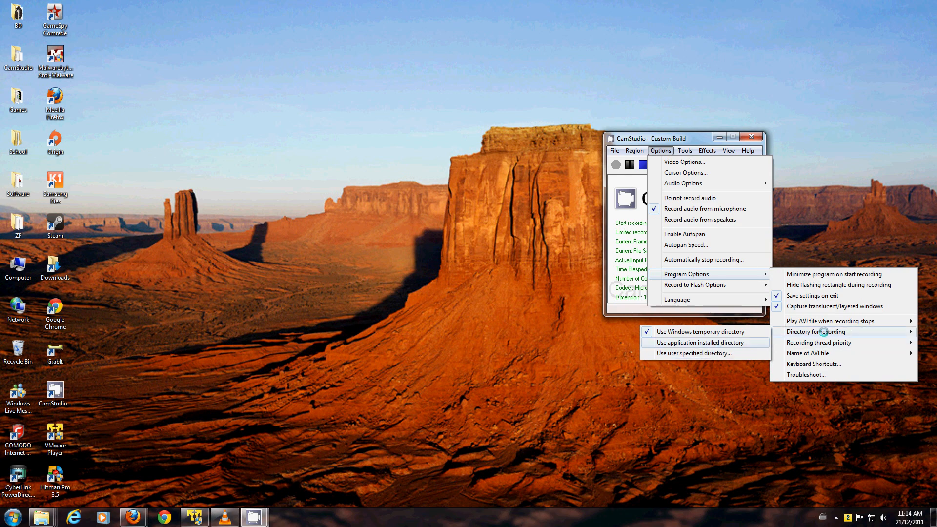
mouse_move(809, 353)
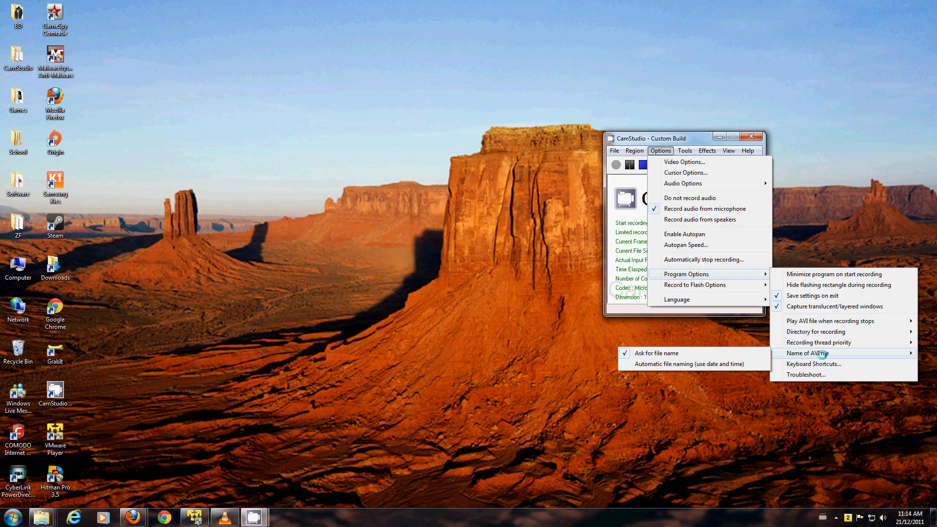
mouse_move(676, 363)
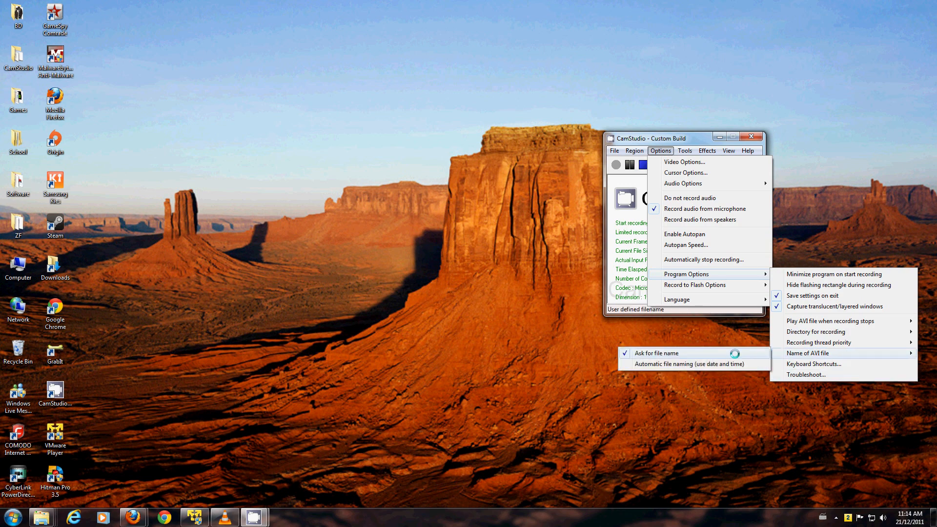
mouse_move(807, 352)
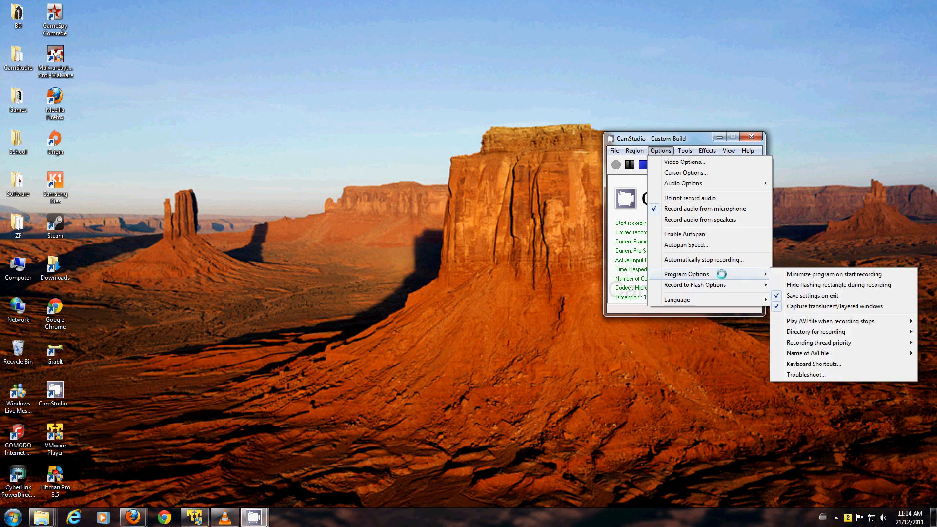
mouse_move(697, 209)
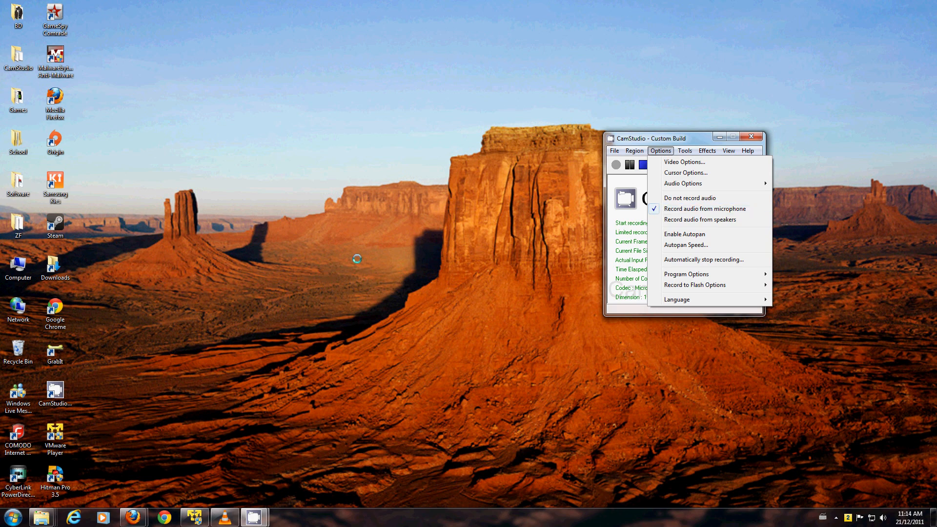
mouse_move(499, 249)
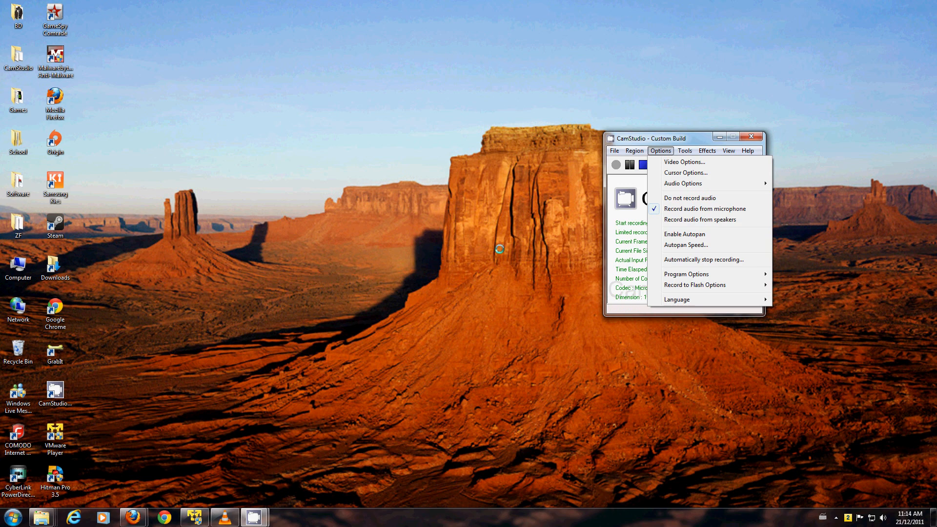
mouse_move(690, 198)
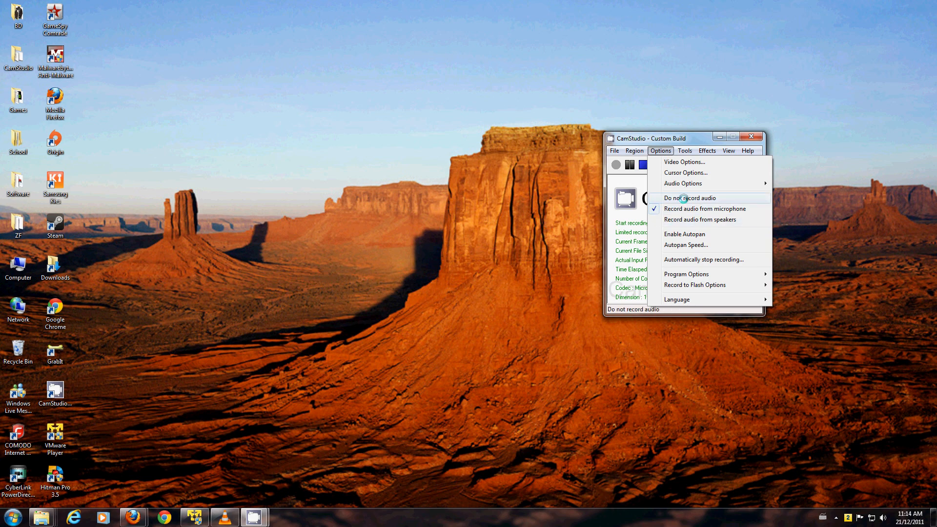
mouse_move(705, 208)
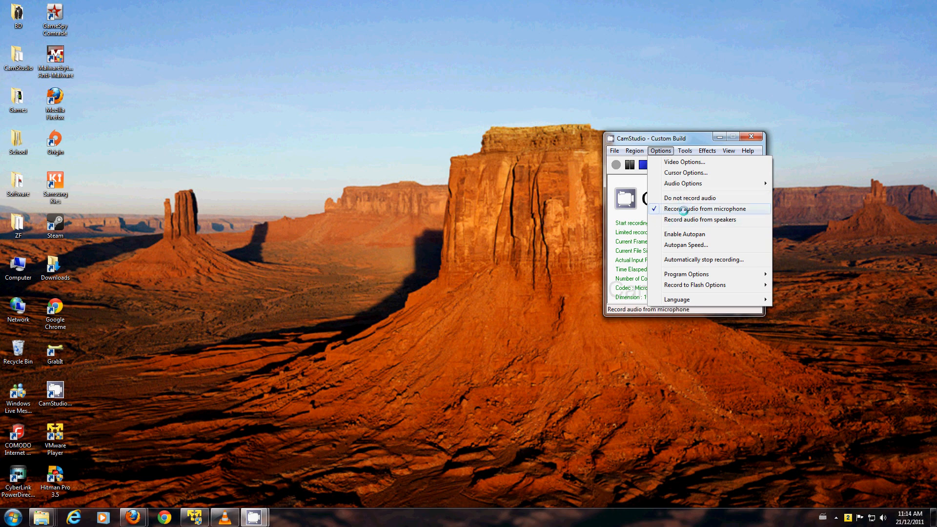
mouse_move(690, 198)
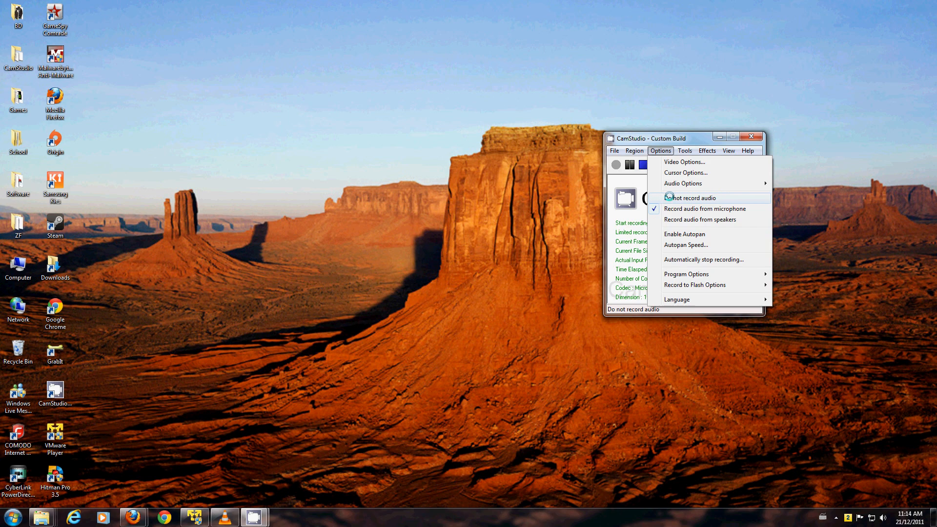
mouse_move(705, 209)
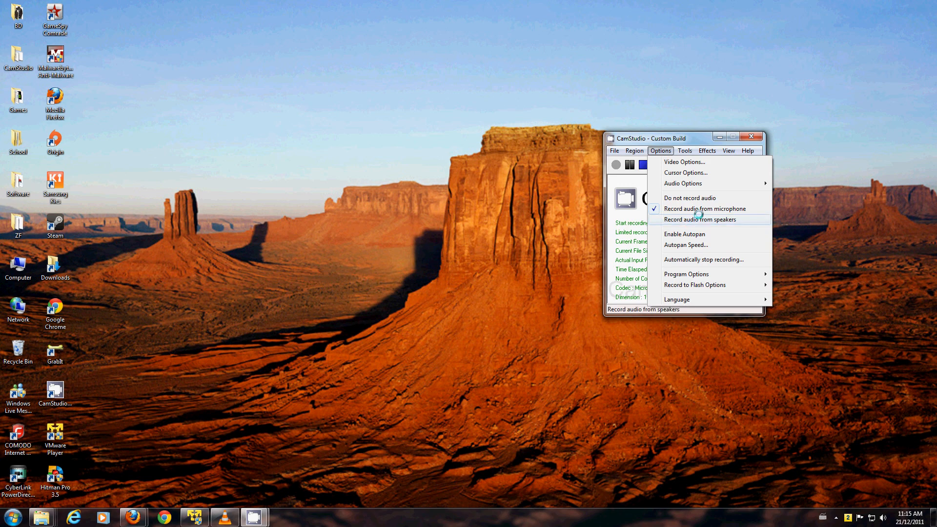
mouse_move(693, 219)
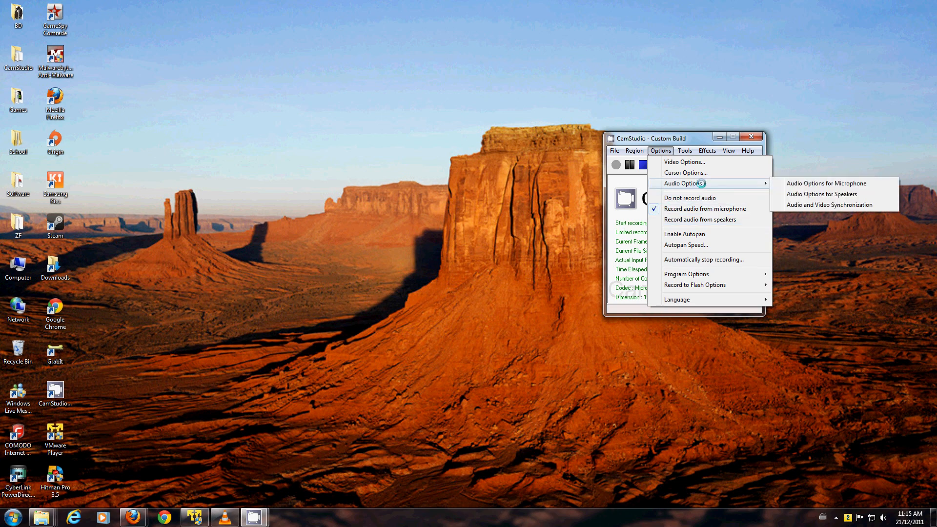
mouse_move(684, 163)
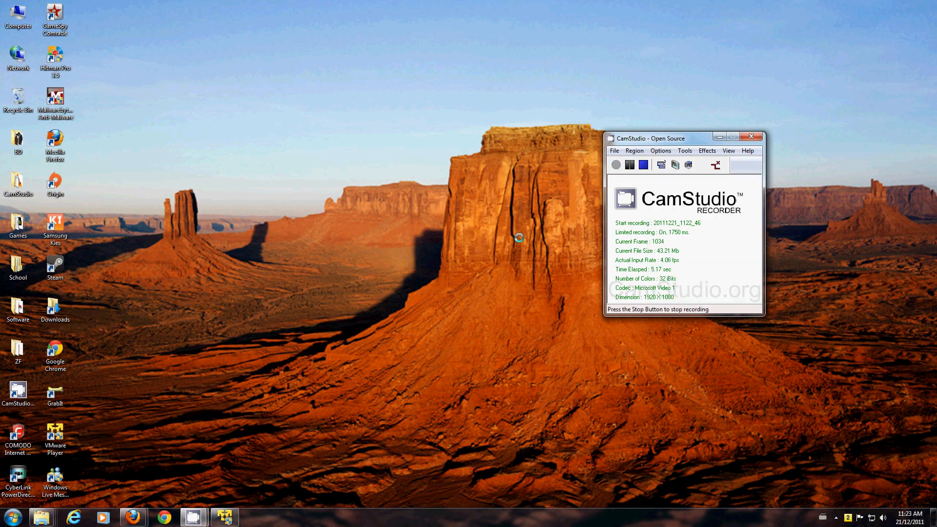
mouse_move(225, 516)
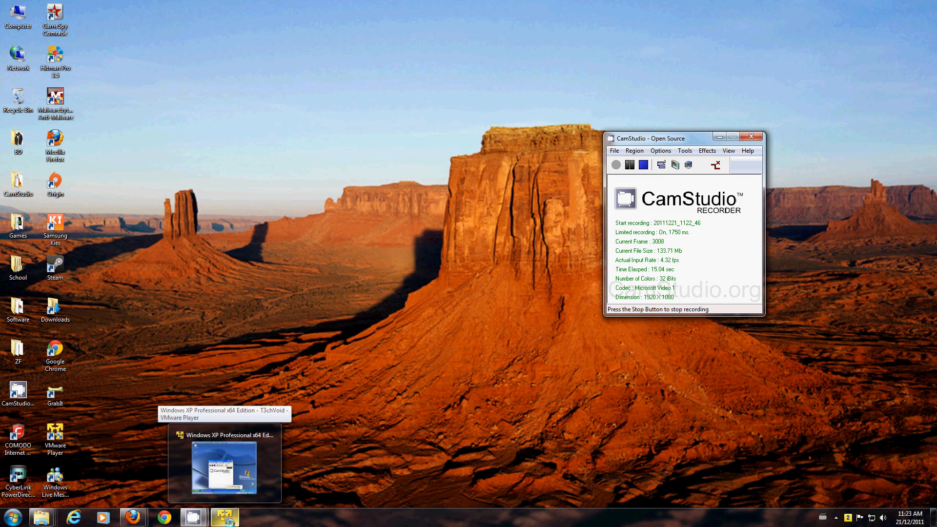
In the VM's CamStudio Video Options, choose Microsoft Video 1 compressor at quality 100 and confirm.
click(224, 466)
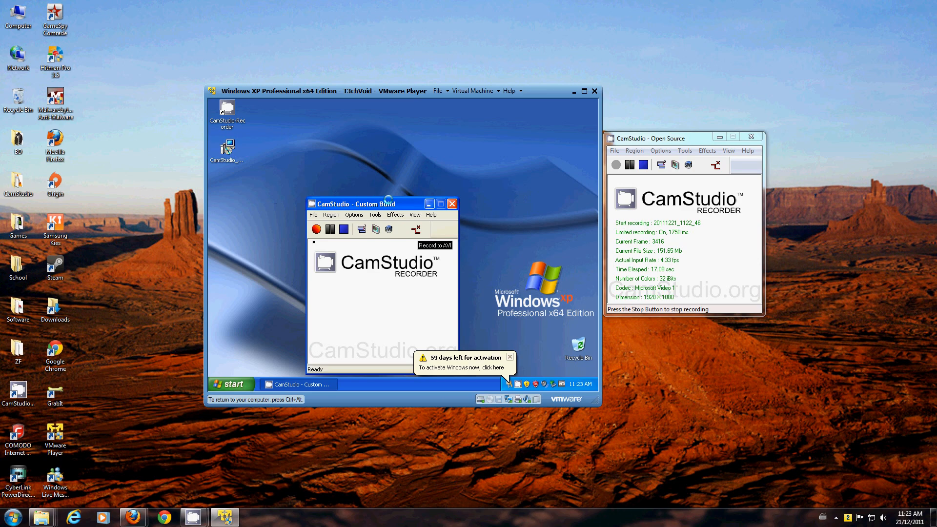
drag(353, 204, 375, 150)
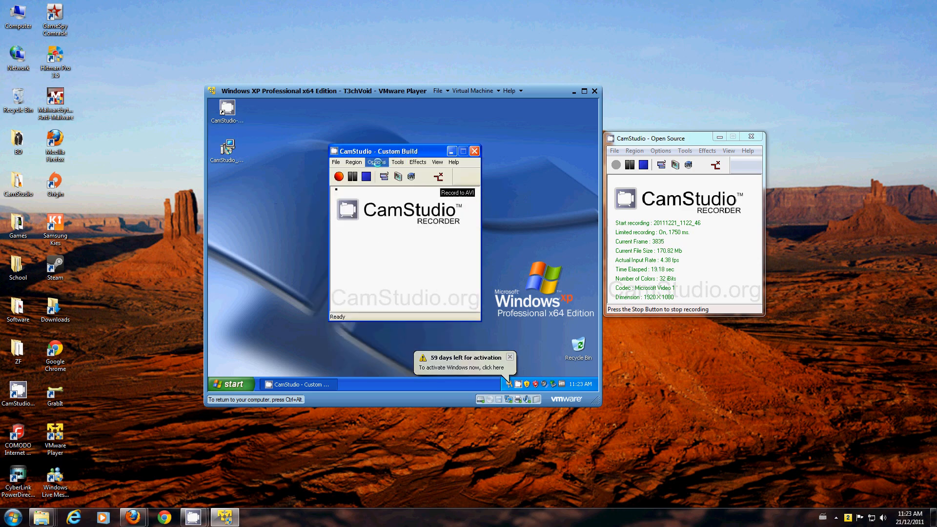
click(377, 162)
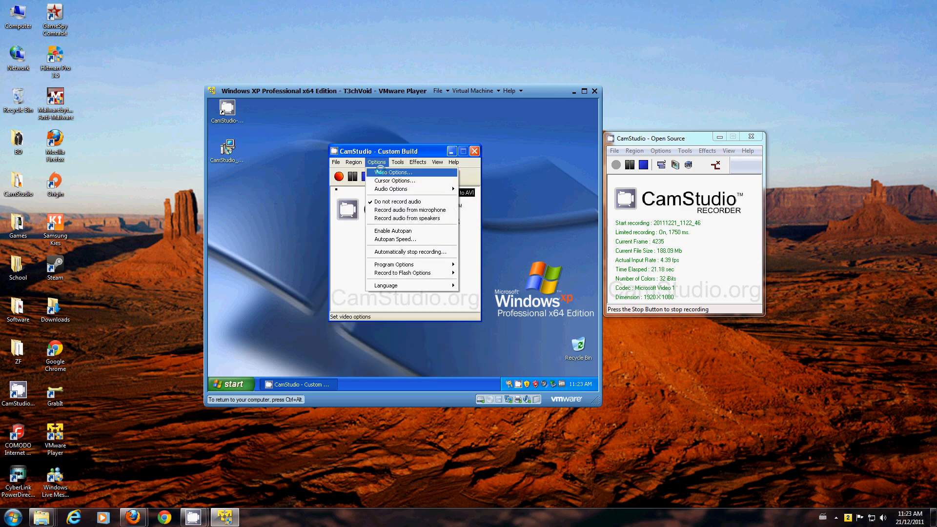
click(392, 172)
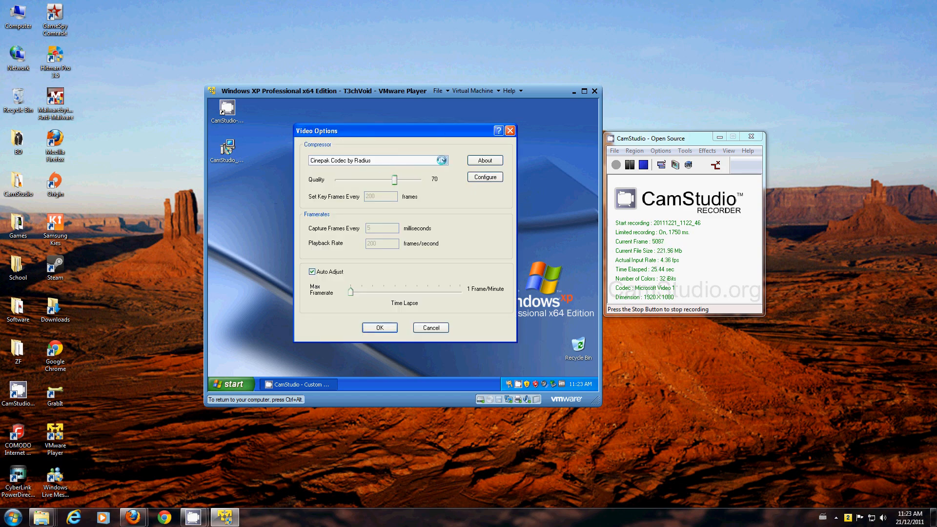
click(441, 160)
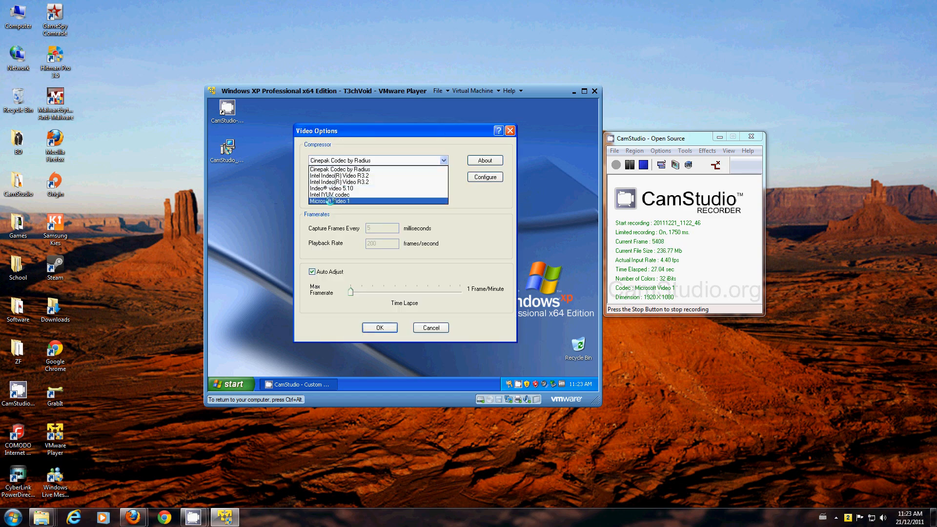
click(339, 200)
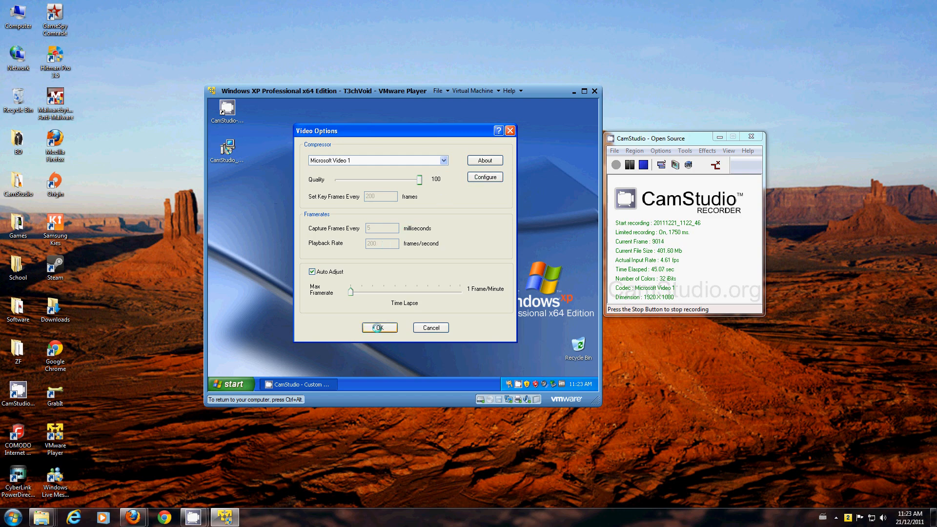
click(379, 328)
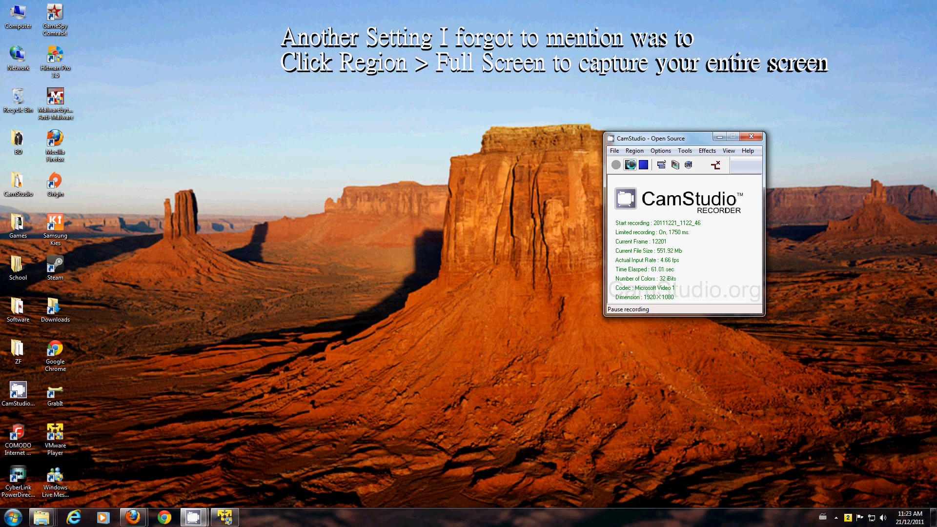
click(629, 165)
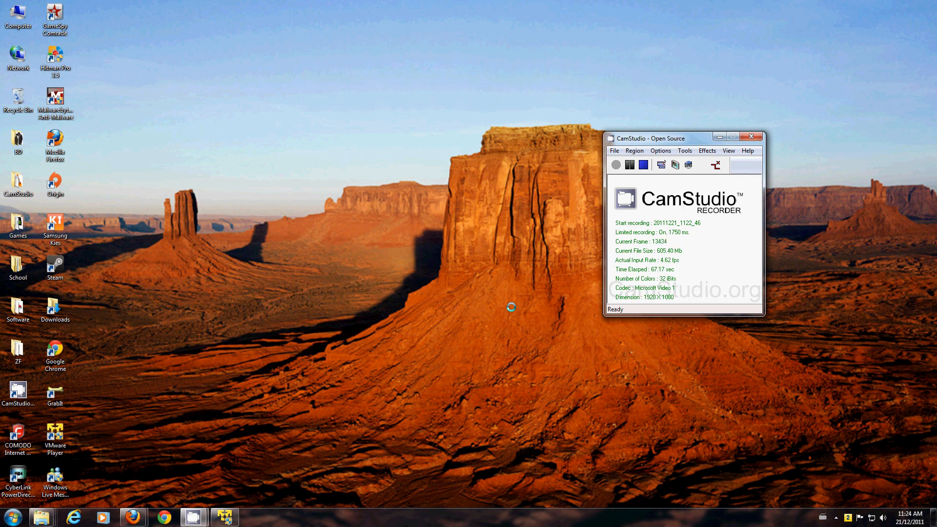
mouse_move(311, 401)
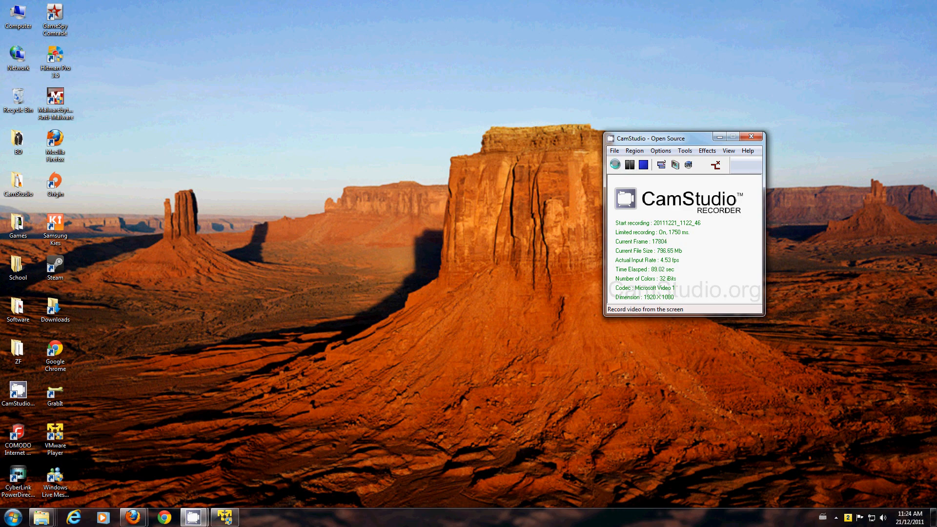
click(628, 164)
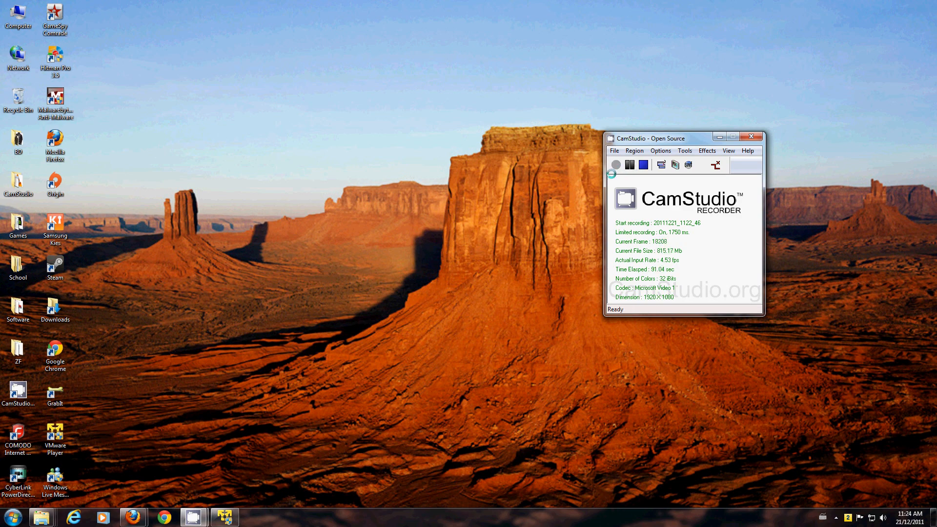